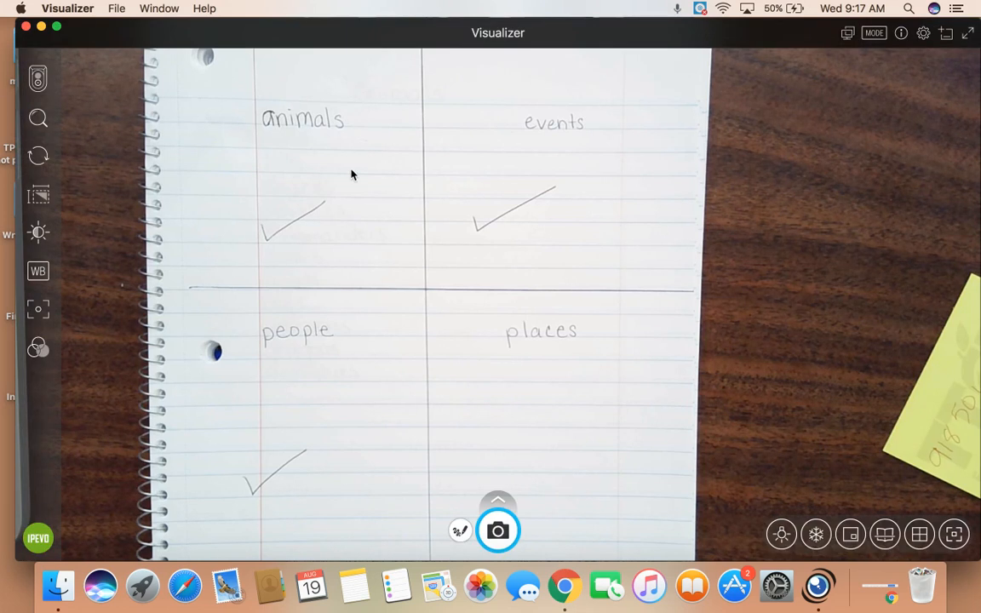
{"action": "mouse_move", "coordinate": [320, 421]}
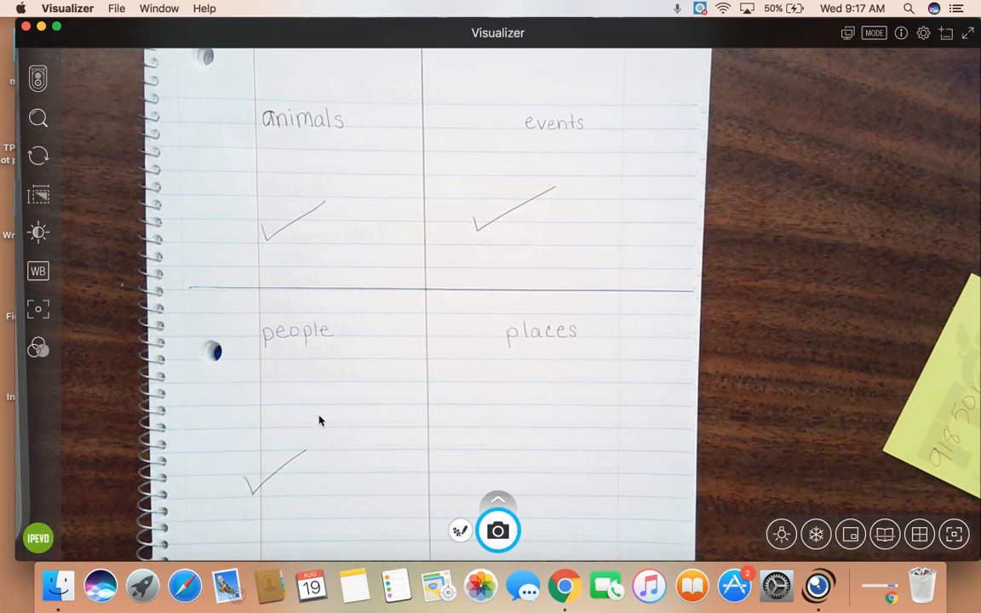